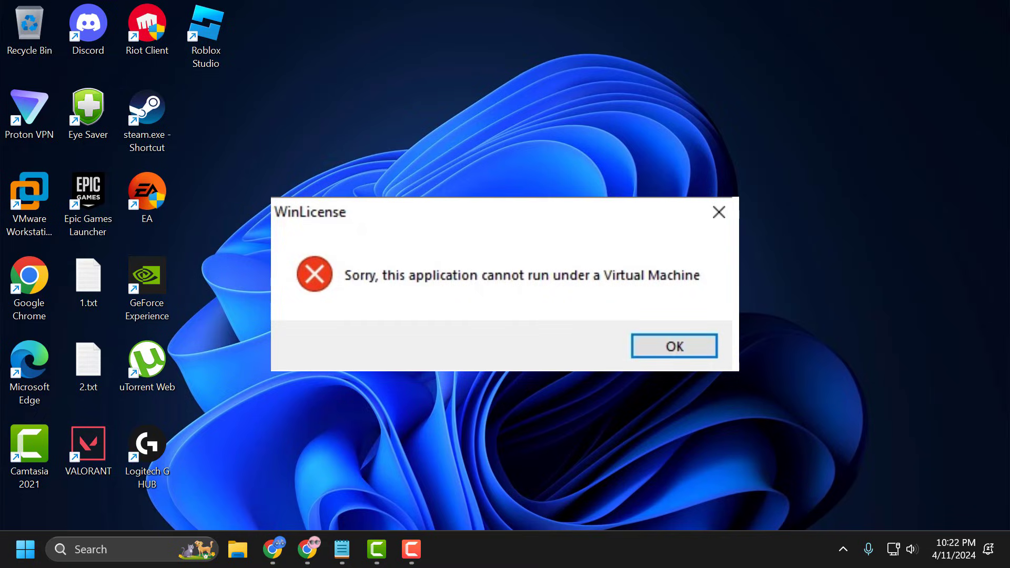
# Dismiss the virtual machine error and search the taskbar for regedit to launch Registry Editor.
pyautogui.write('re')
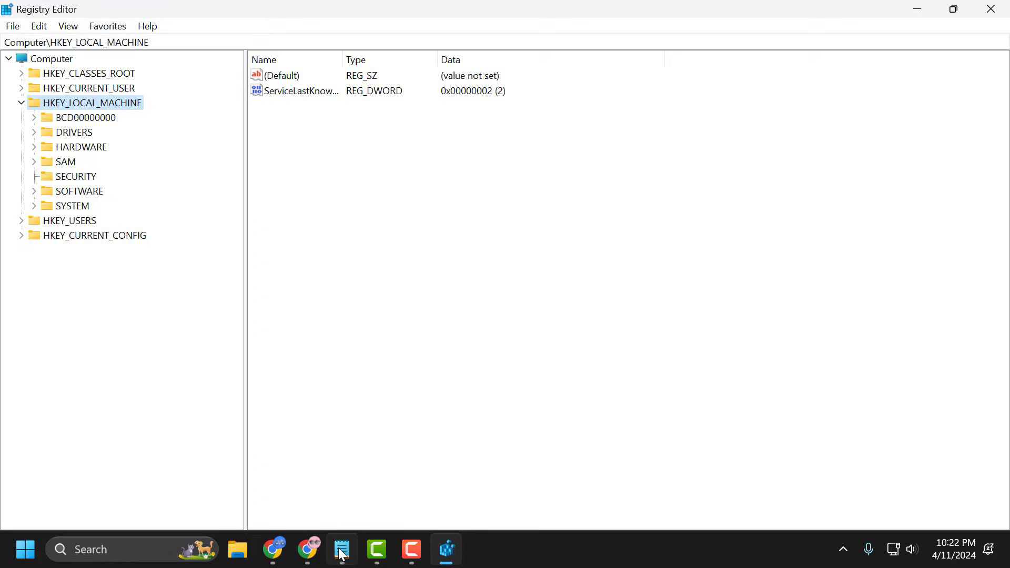
# Navigate to HKEY_LOCAL_MACHINE\HARDWARE\DESCRIPTION\System and select the SystemBiosVersion value.
pyautogui.rightClick(328, 257)
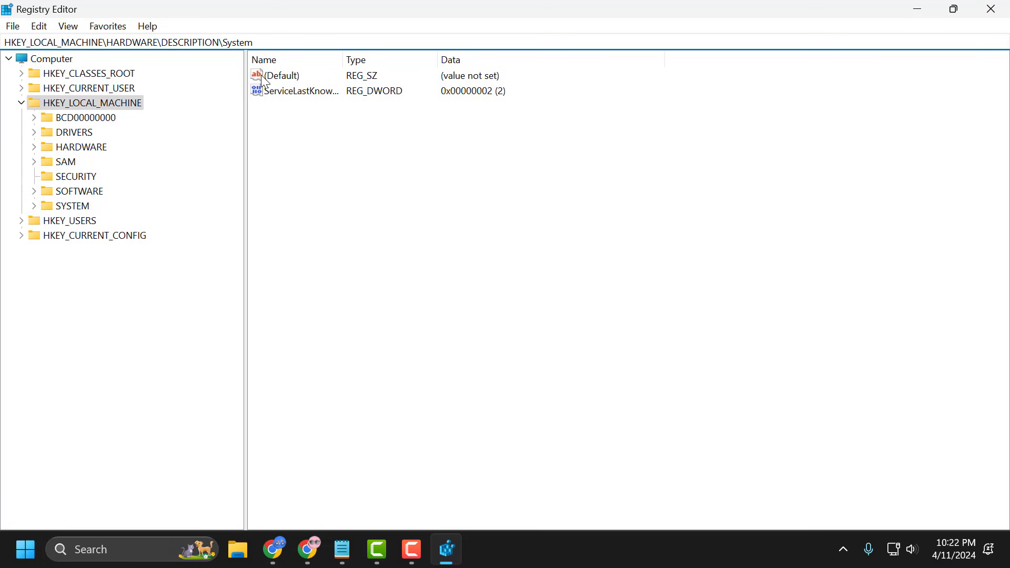
pyautogui.click(79, 148)
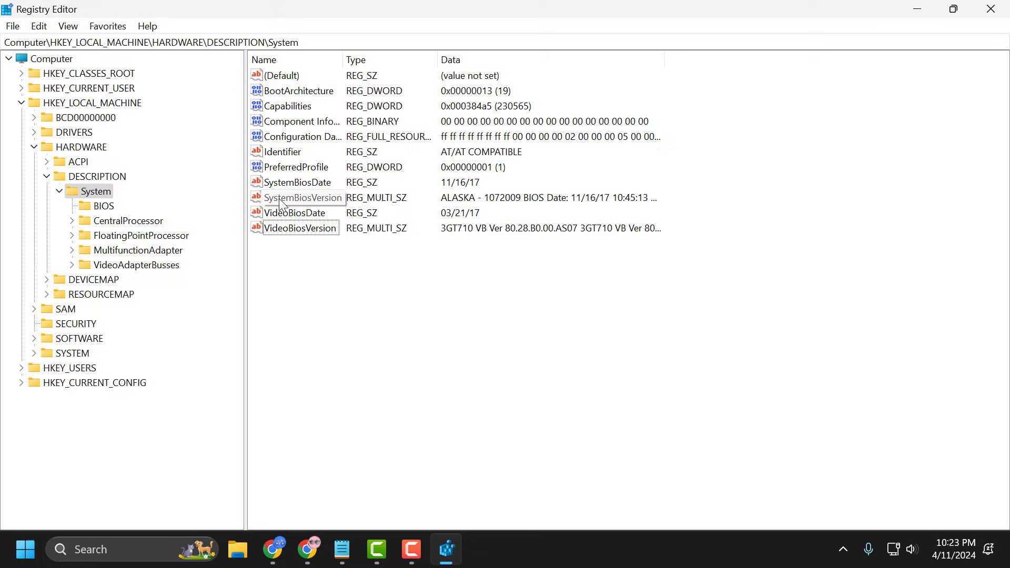
pyautogui.click(303, 198)
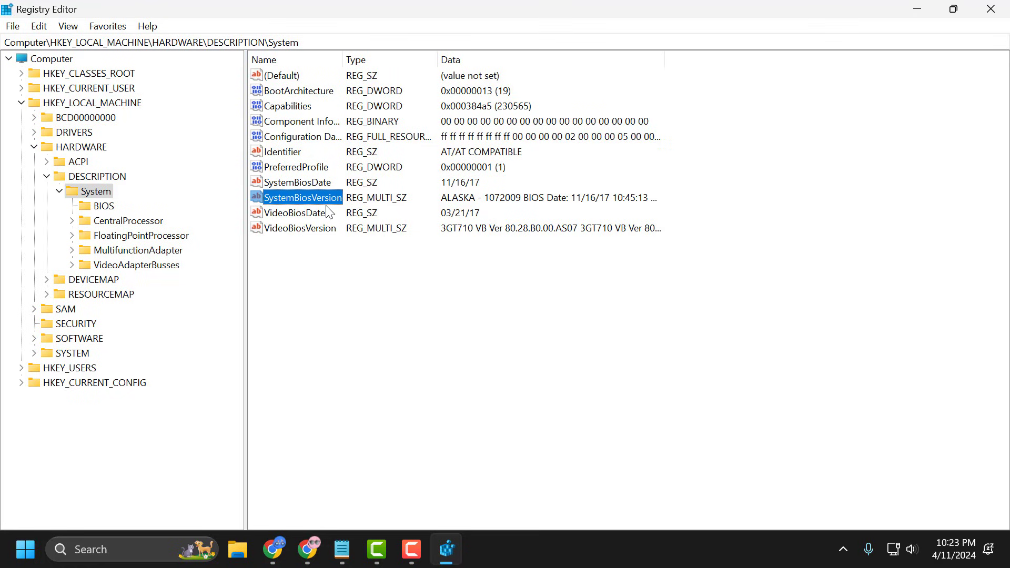
# Replace the SystemBiosVersion value data with NOBOX -1 and accept the empty-strings warning.
pyautogui.doubleClick(302, 197)
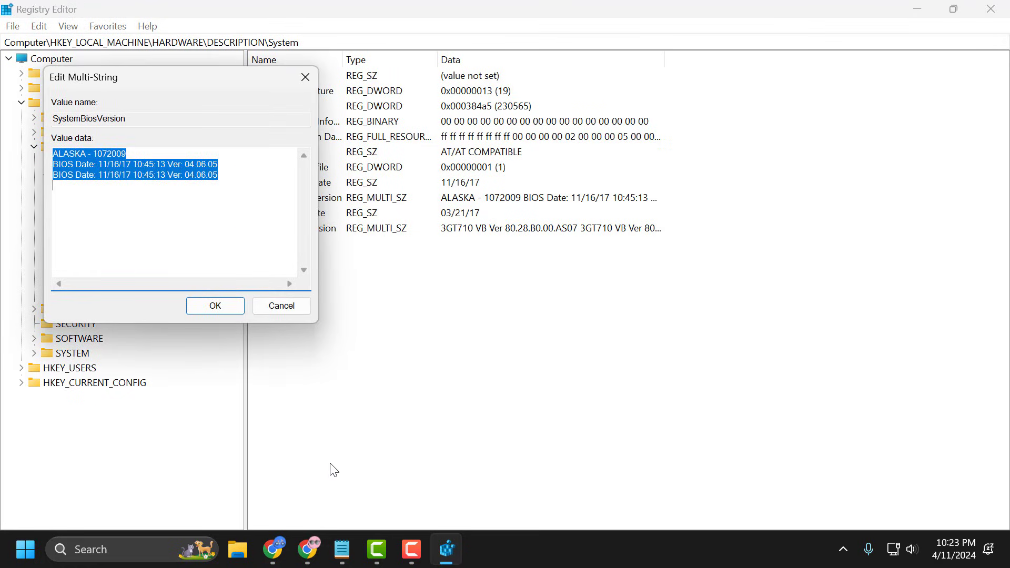
pyautogui.click(341, 549)
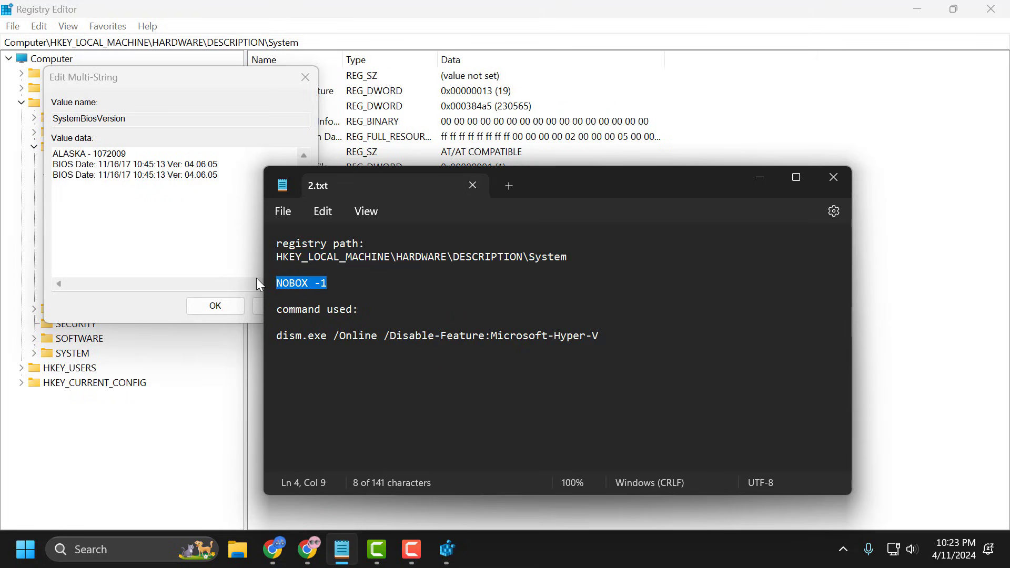
pyautogui.moveTo(237, 252)
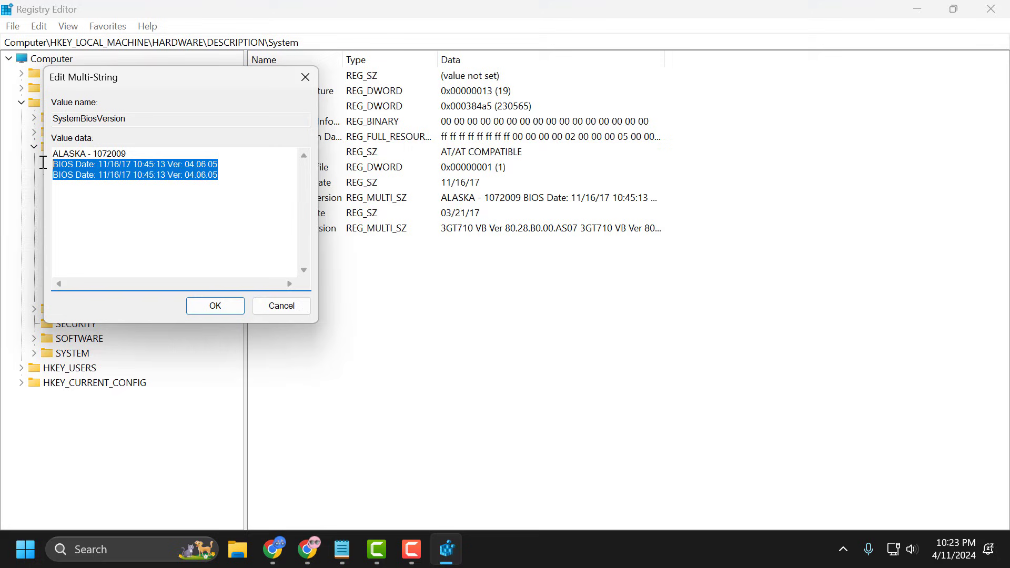
pyautogui.write('NOBOX -1')
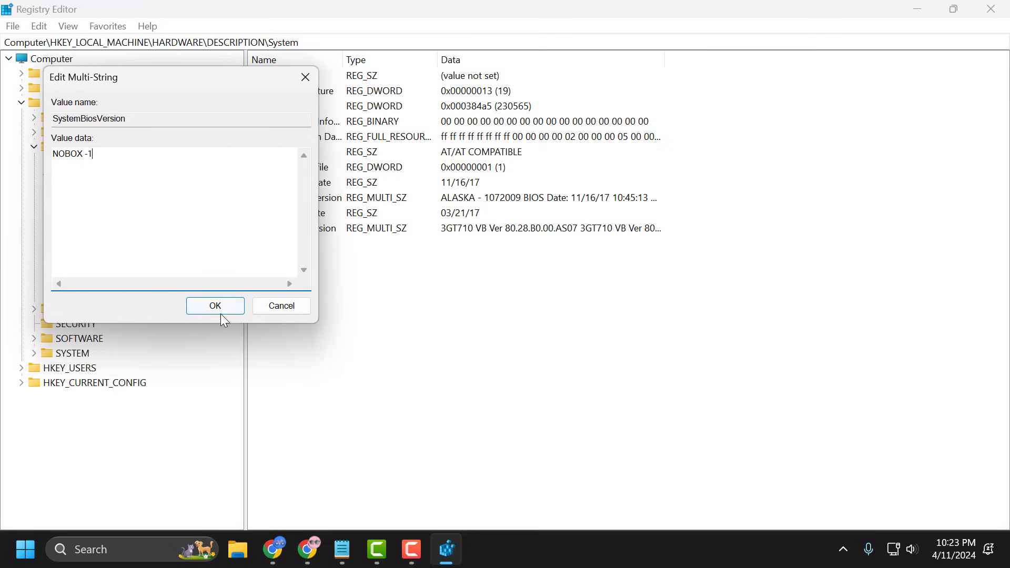
pyautogui.click(215, 305)
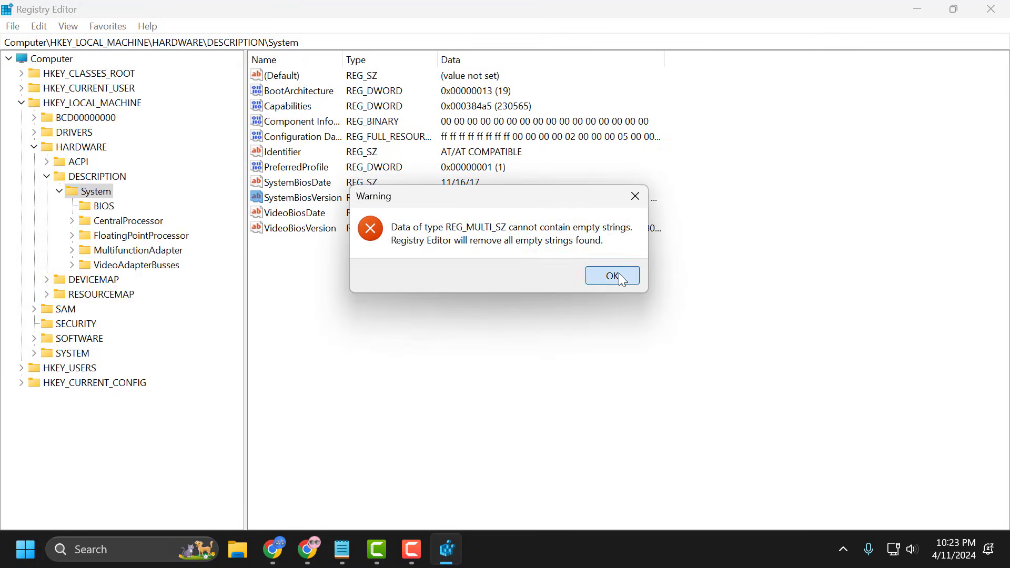
pyautogui.click(611, 275)
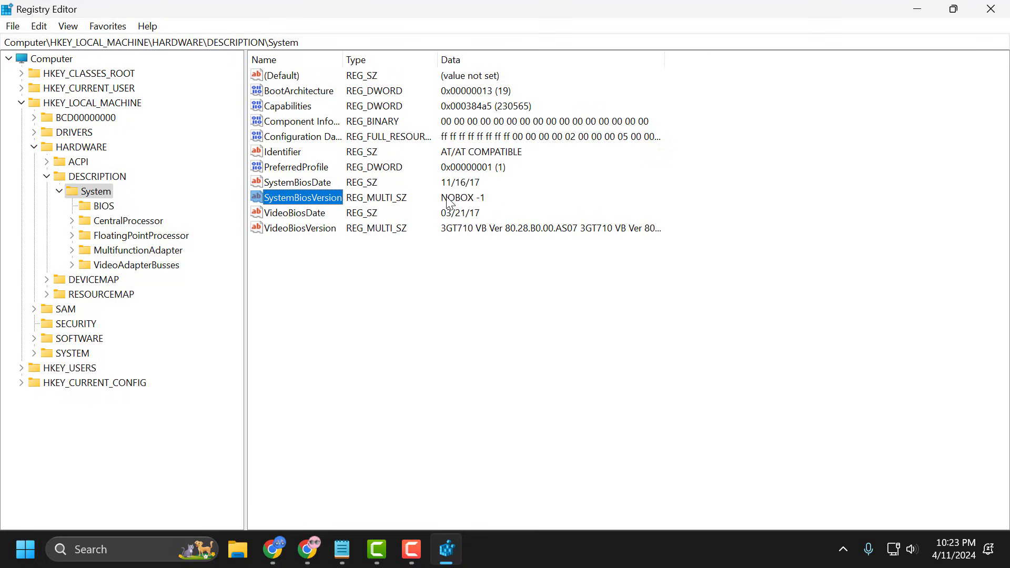
pyautogui.moveTo(489, 206)
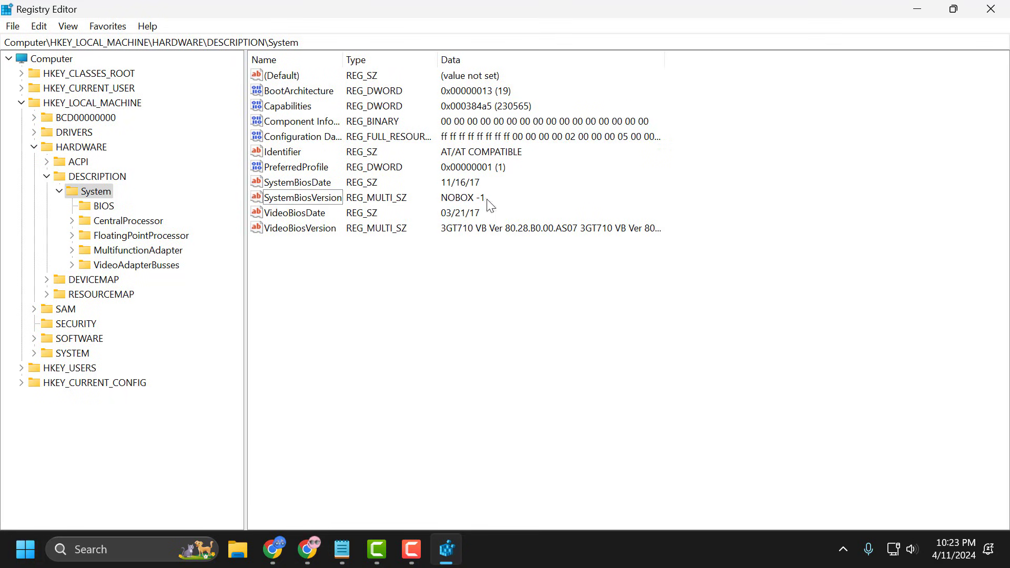
# Collapse the registry tree back to HKEY_LOCAL_MACHINE.
pyautogui.click(58, 191)
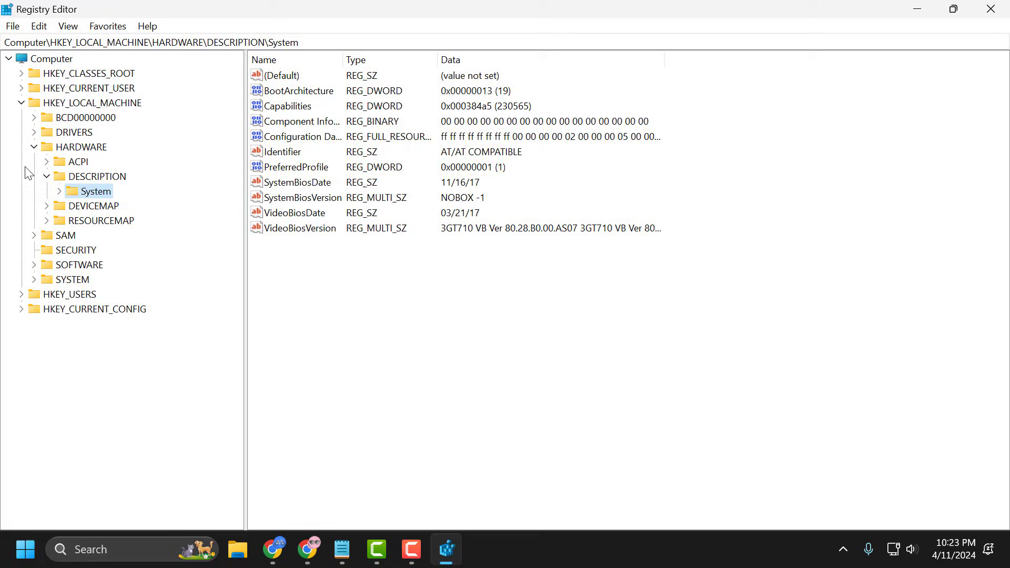
pyautogui.click(97, 102)
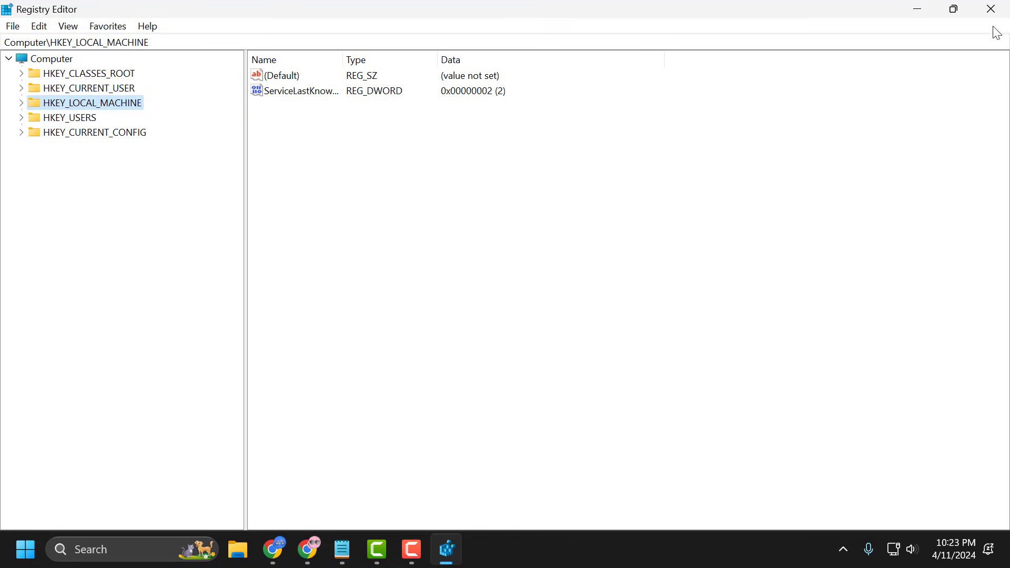
# Close Registry Editor and return to the desktop.
pyautogui.click(991, 9)
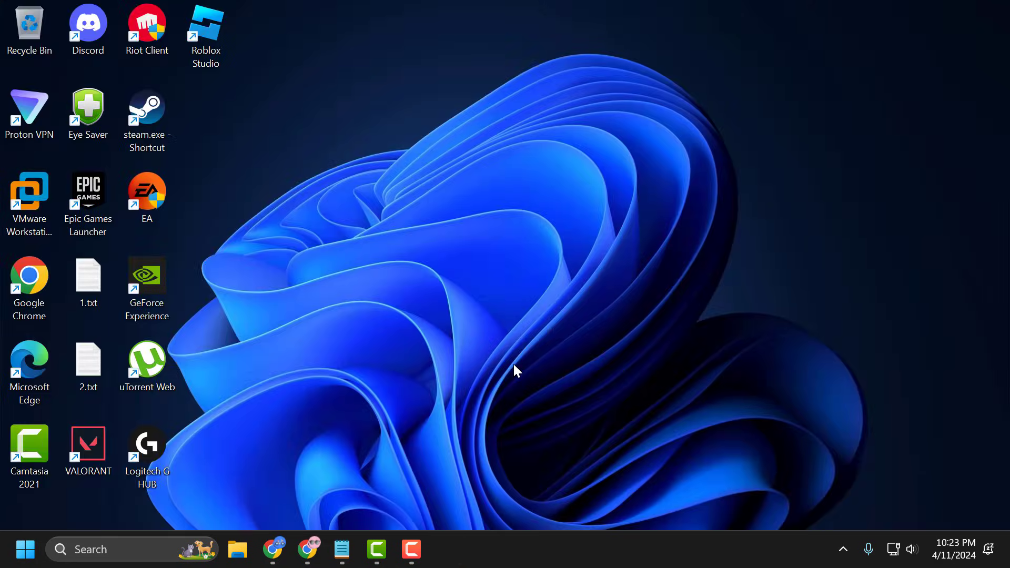
pyautogui.moveTo(521, 394)
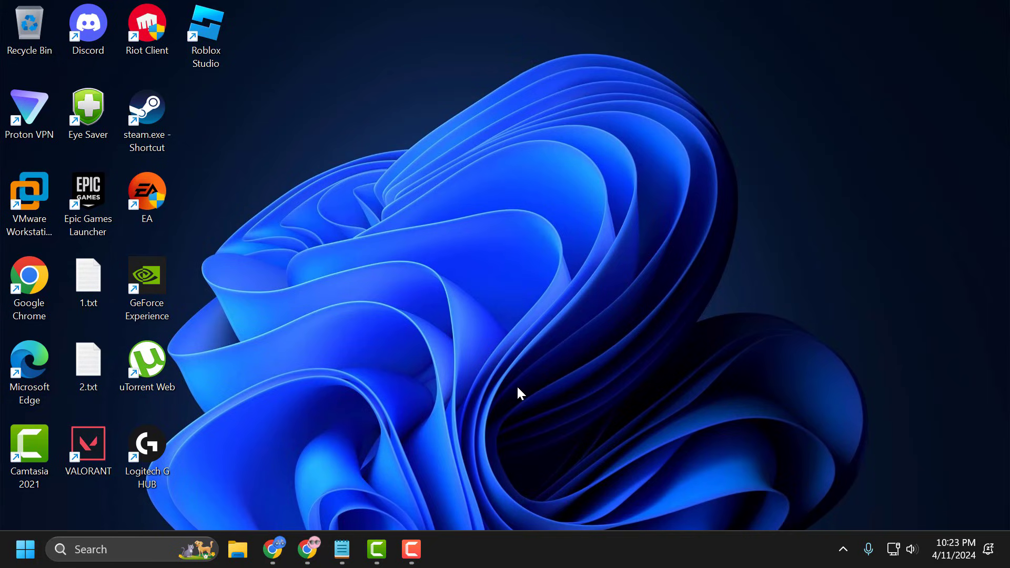
pyautogui.moveTo(464, 424)
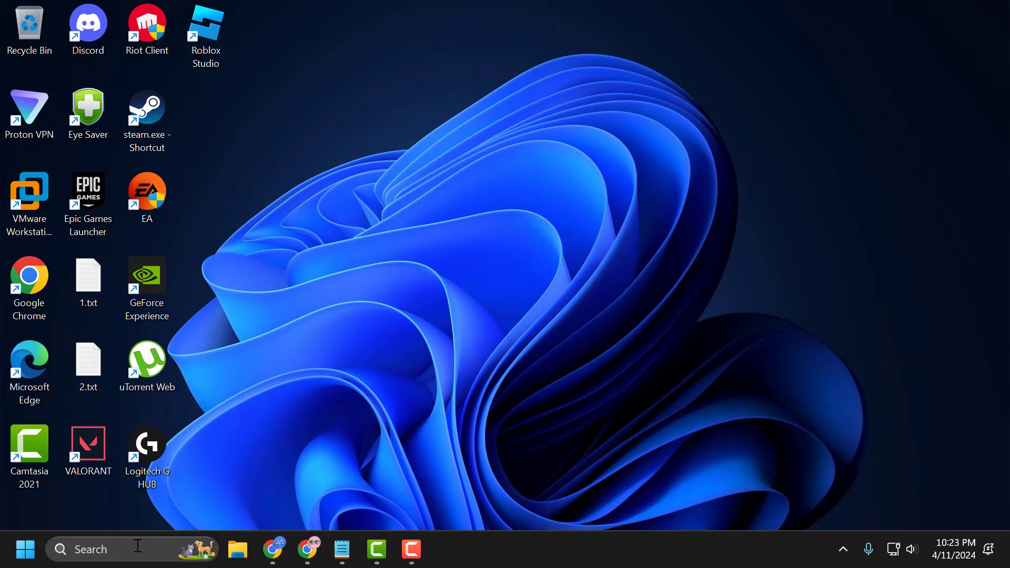
# Find Windows Security through taskbar search and launch it on its home page.
pyautogui.write('services')
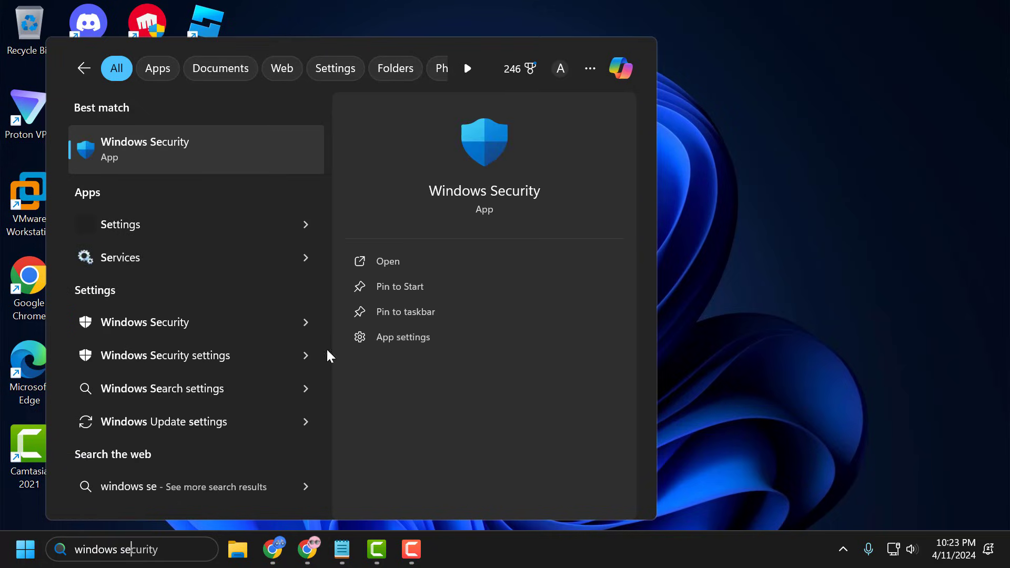
pyautogui.click(389, 261)
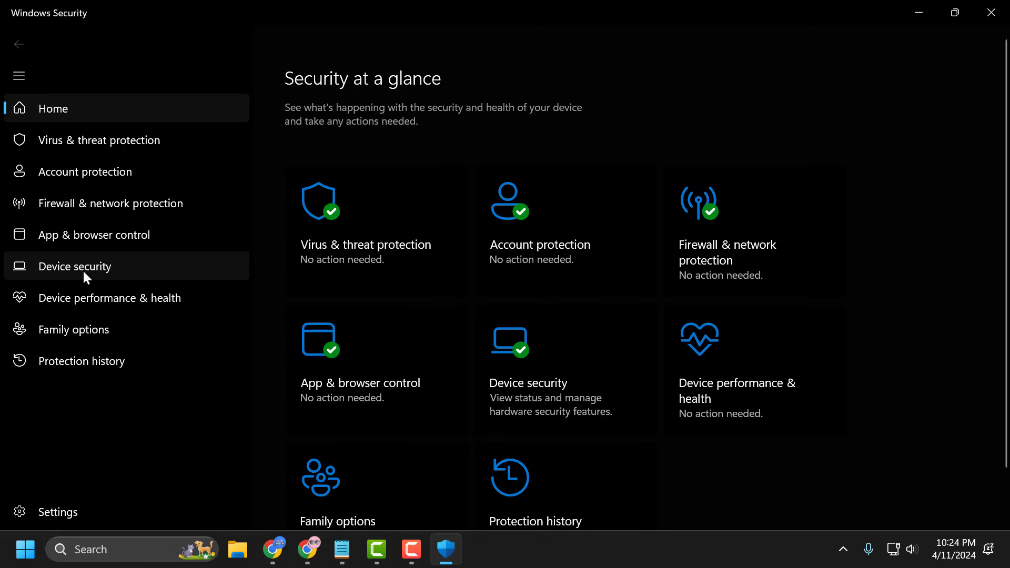
# Under Device security > Core isolation, switch Memory integrity off and minimize Windows Security.
pyautogui.click(75, 267)
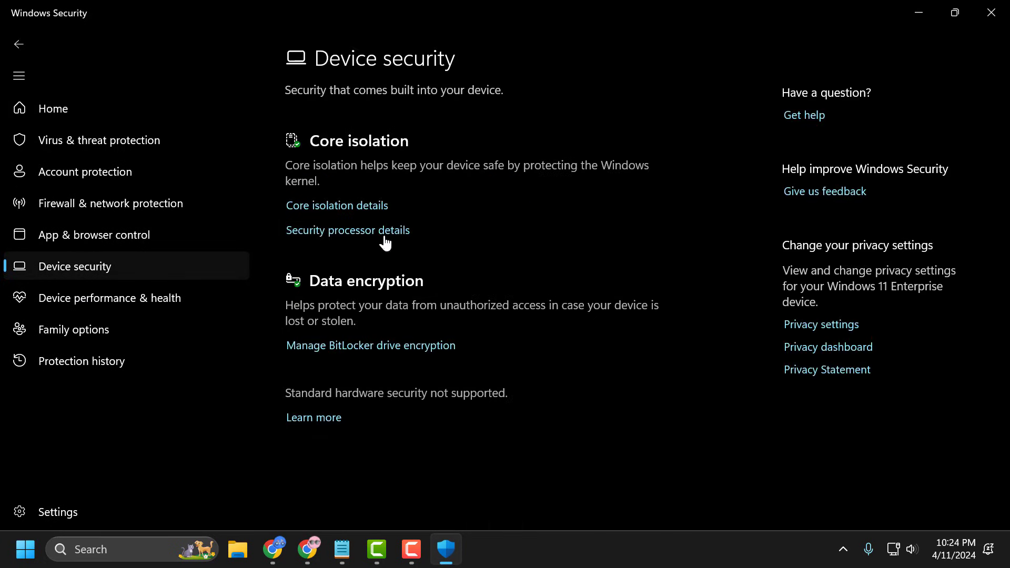
pyautogui.moveTo(337, 205)
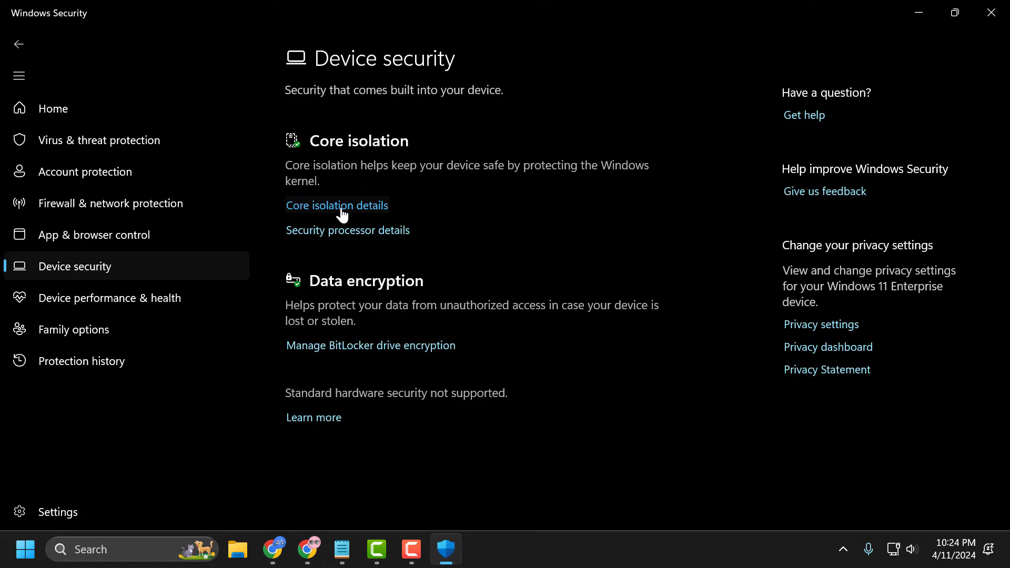
pyautogui.click(336, 205)
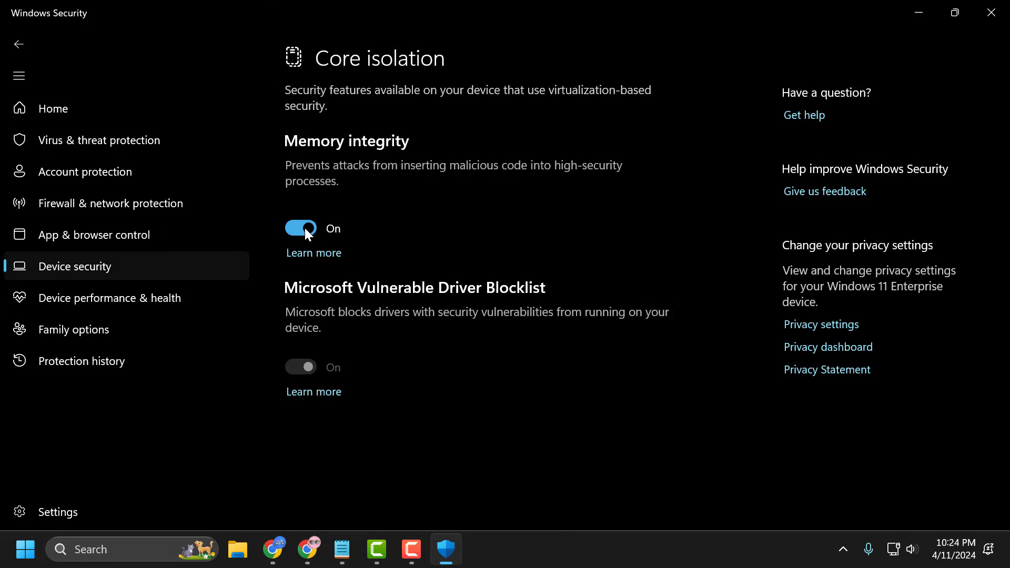
pyautogui.click(300, 229)
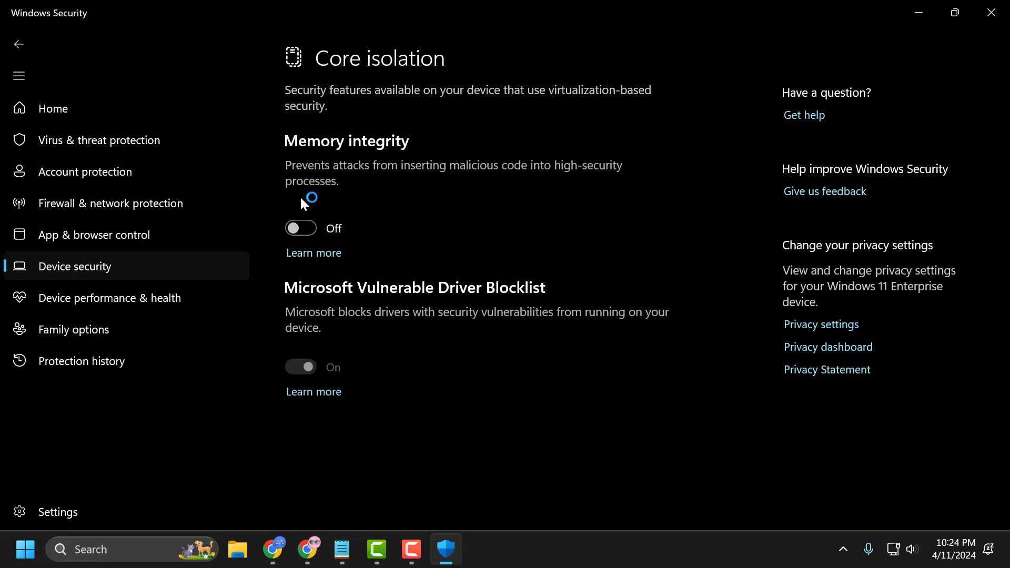
pyautogui.click(300, 227)
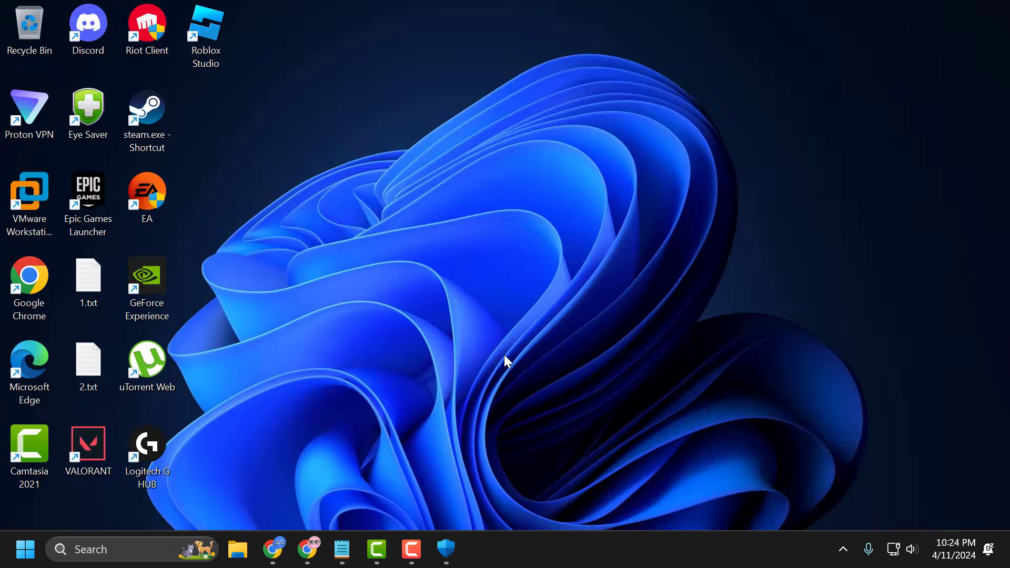
pyautogui.moveTo(615, 355)
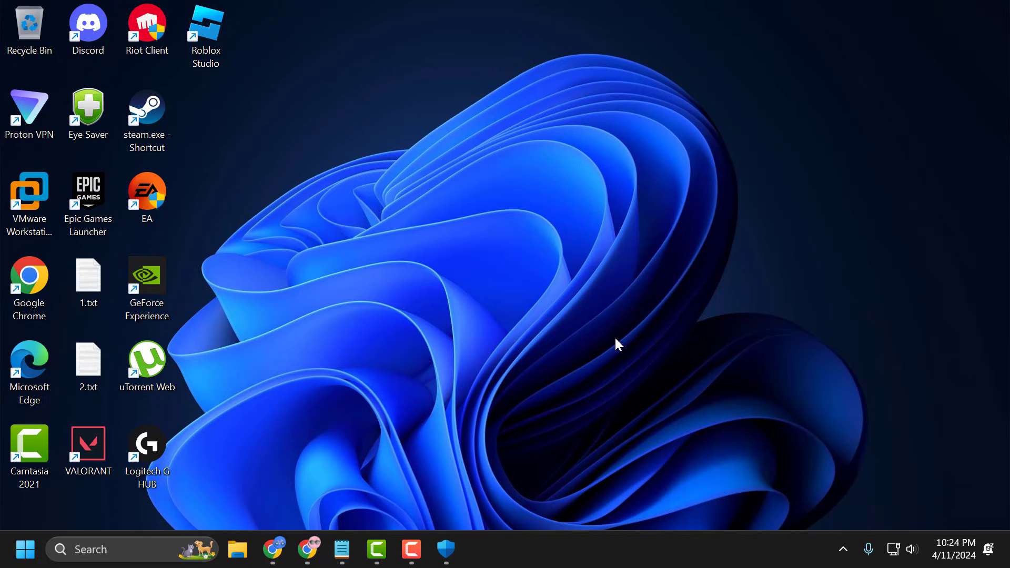
pyautogui.moveTo(182, 508)
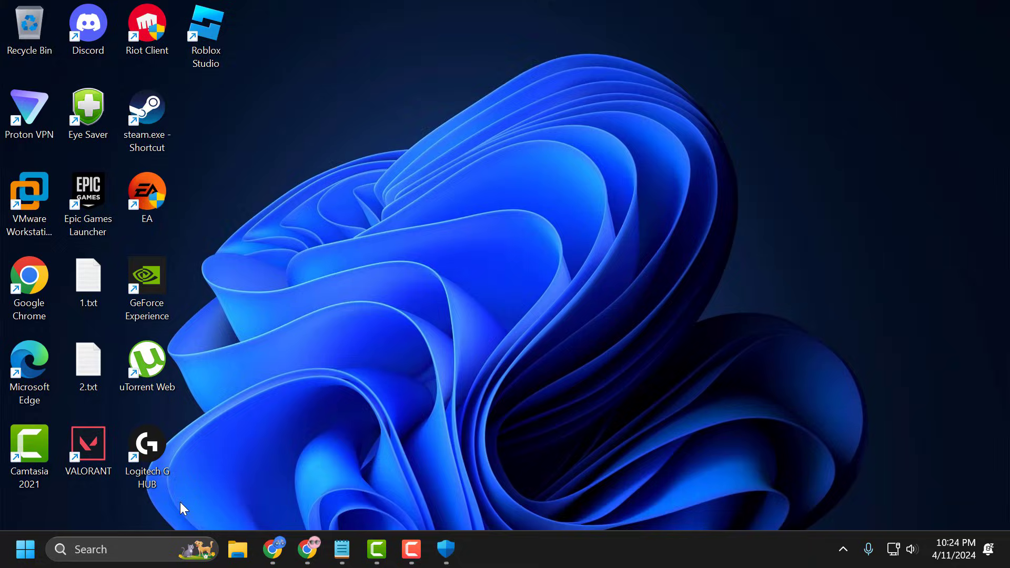
# Run dism.exe /Online /Disable-Feature:Microsoft-Hyper-V in an administrator Command Prompt.
pyautogui.write('control Panel')
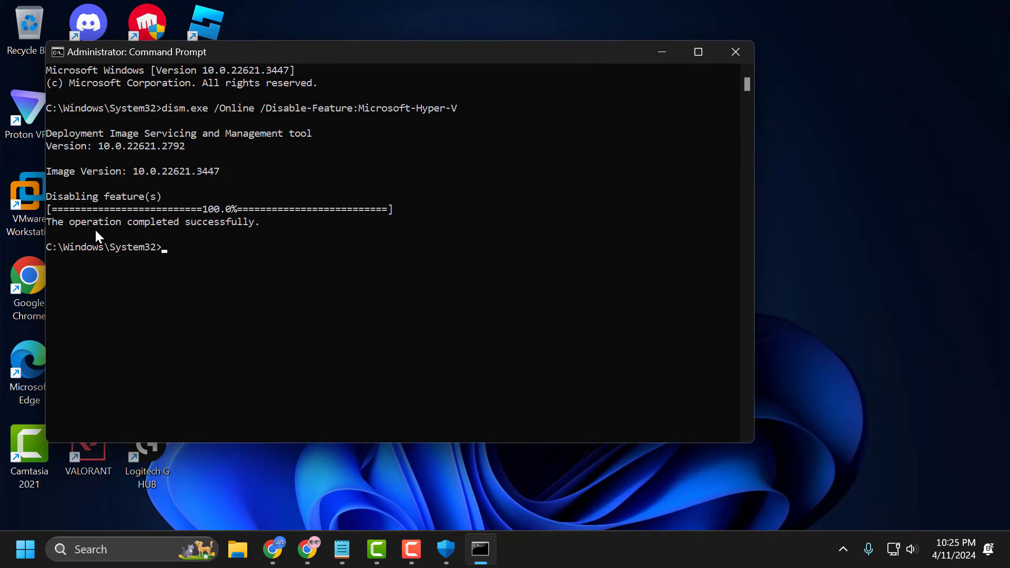
pyautogui.moveTo(558, 184)
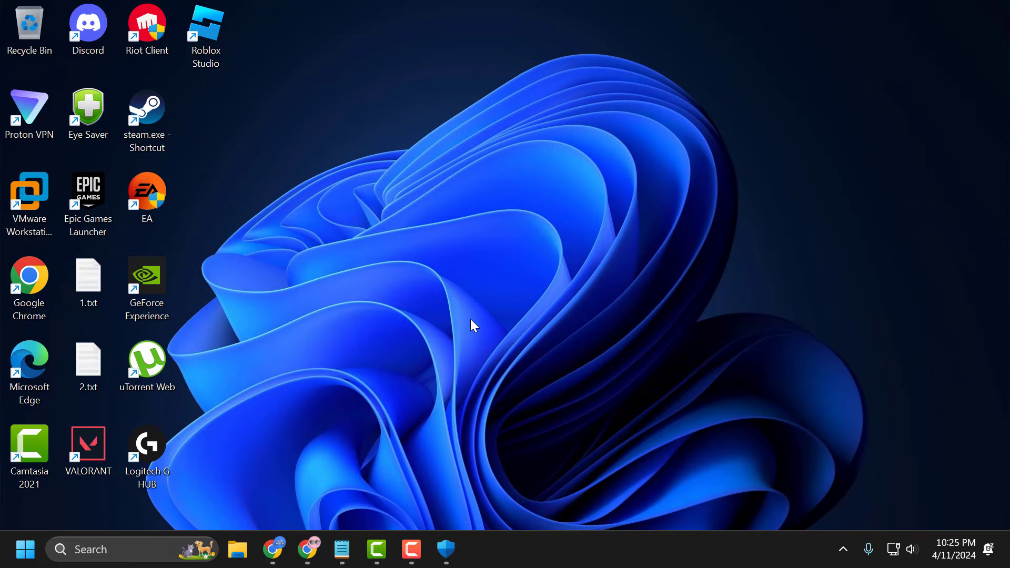
pyautogui.moveTo(449, 415)
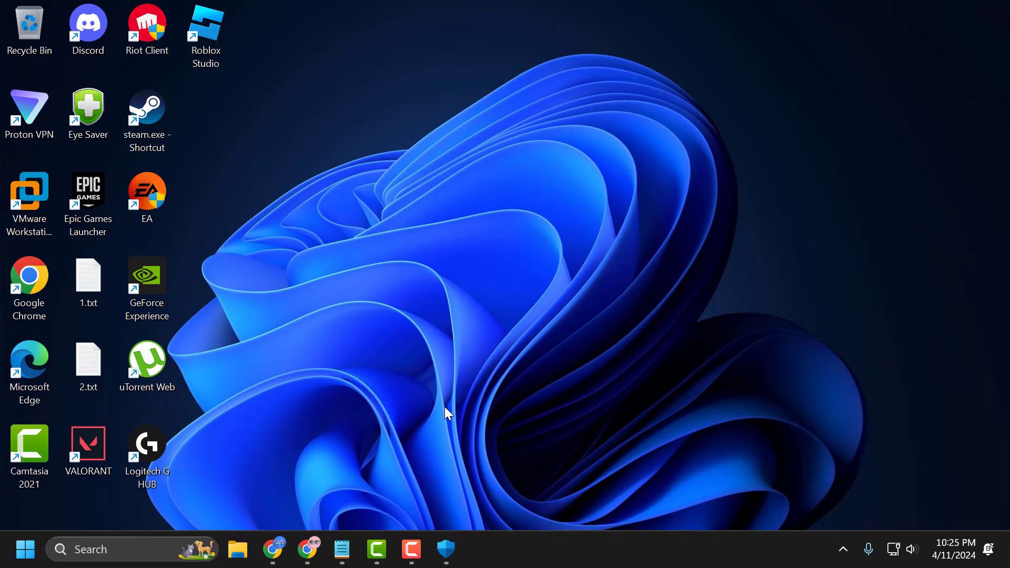